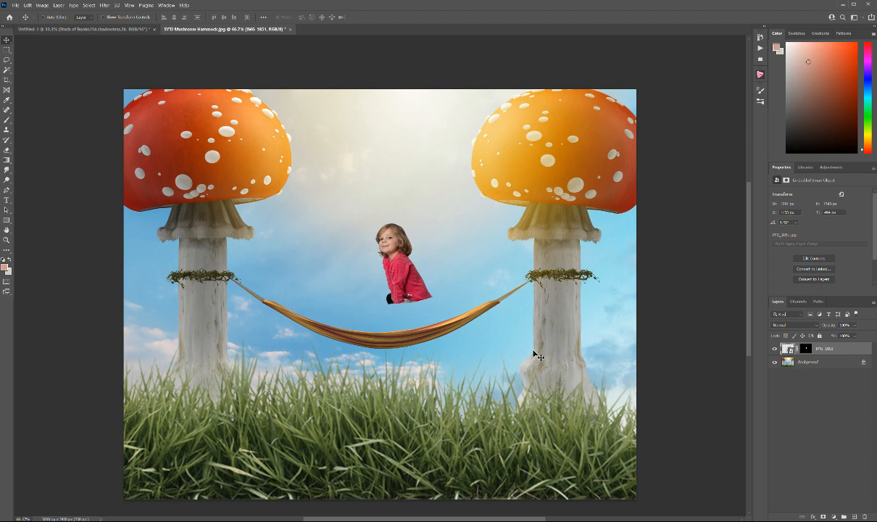
mouse_move(477, 319)
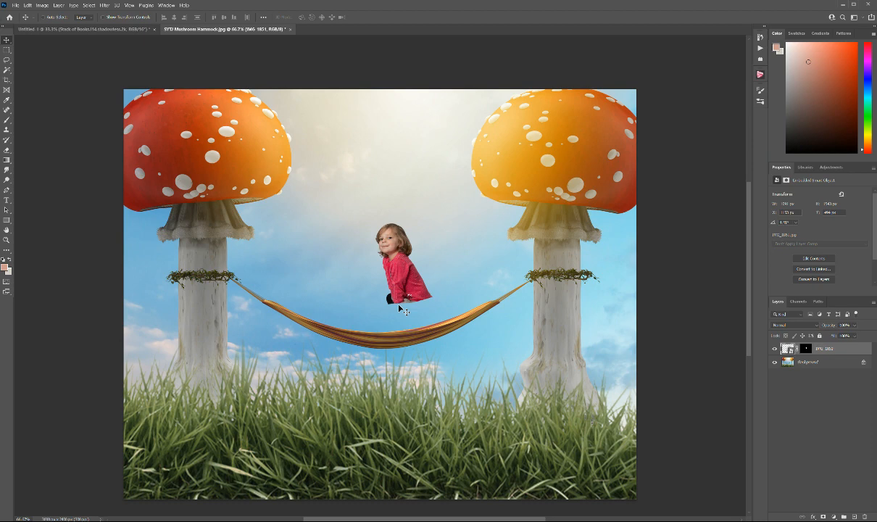
mouse_move(524, 321)
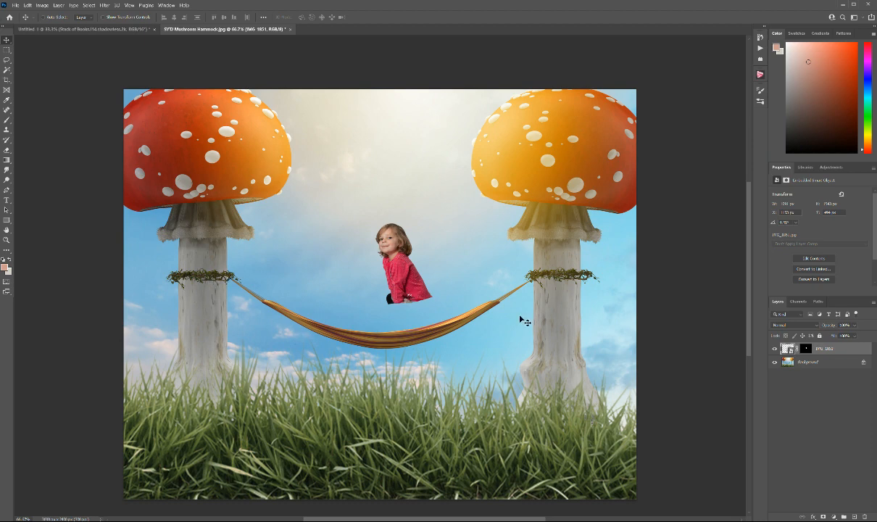
mouse_move(211, 313)
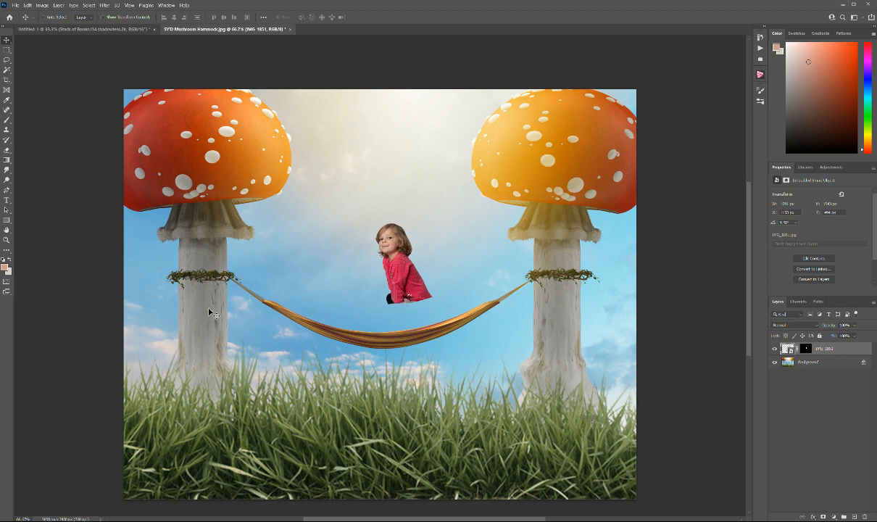
mouse_move(569, 331)
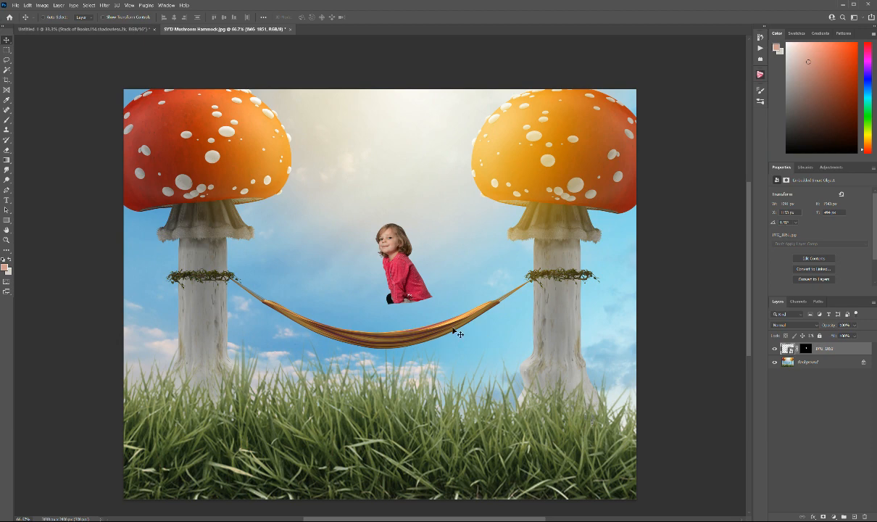
mouse_move(414, 285)
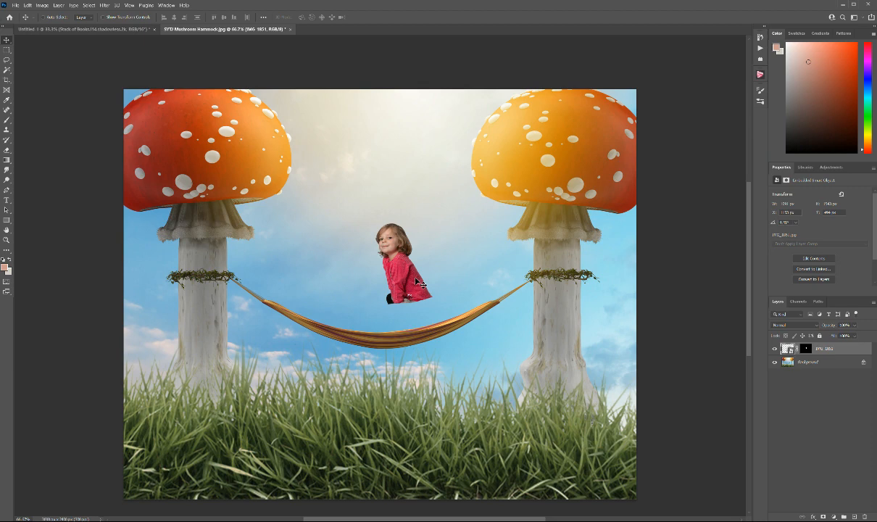
mouse_move(286, 306)
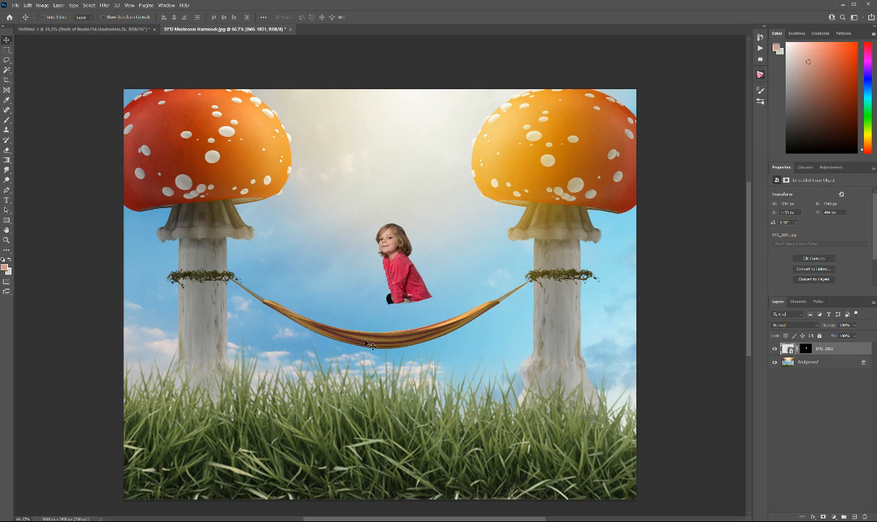
mouse_move(415, 323)
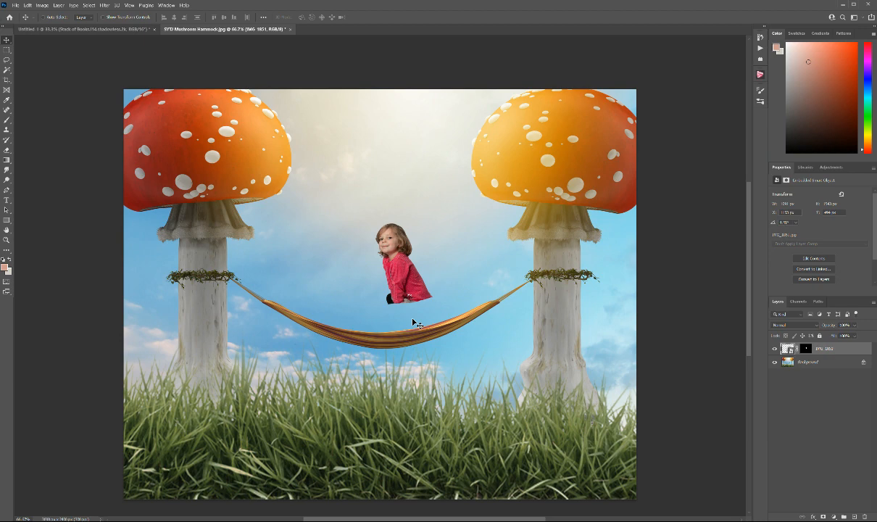
mouse_move(394, 337)
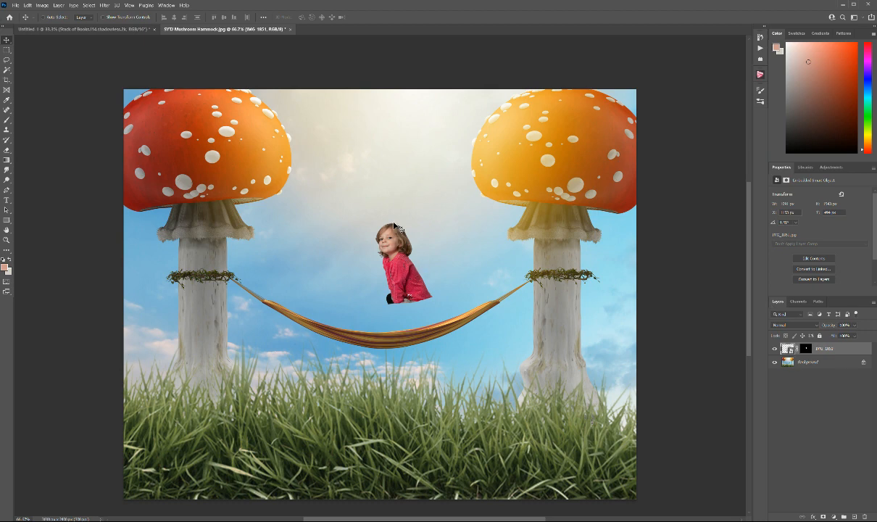
mouse_move(460, 259)
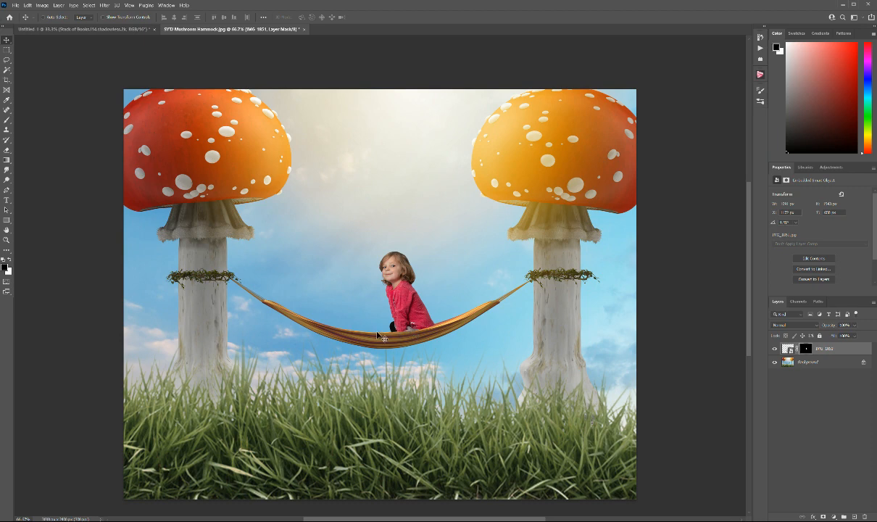
mouse_move(369, 337)
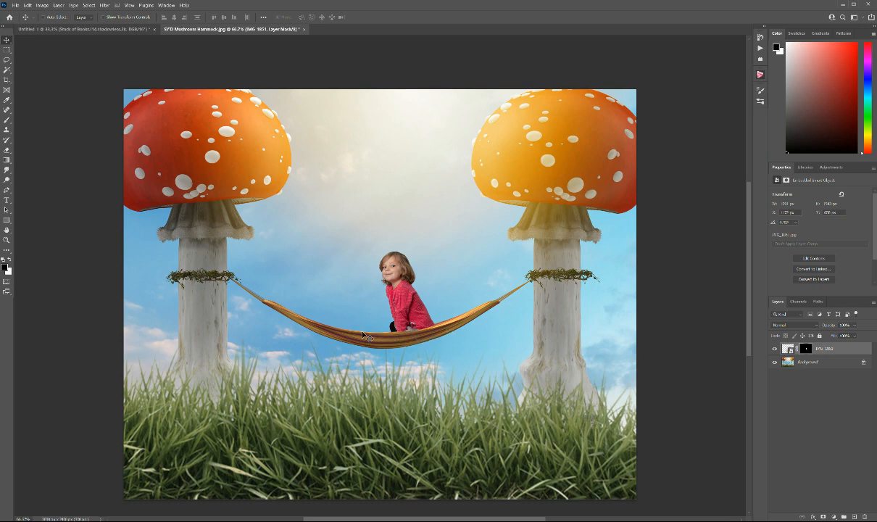
mouse_move(380, 338)
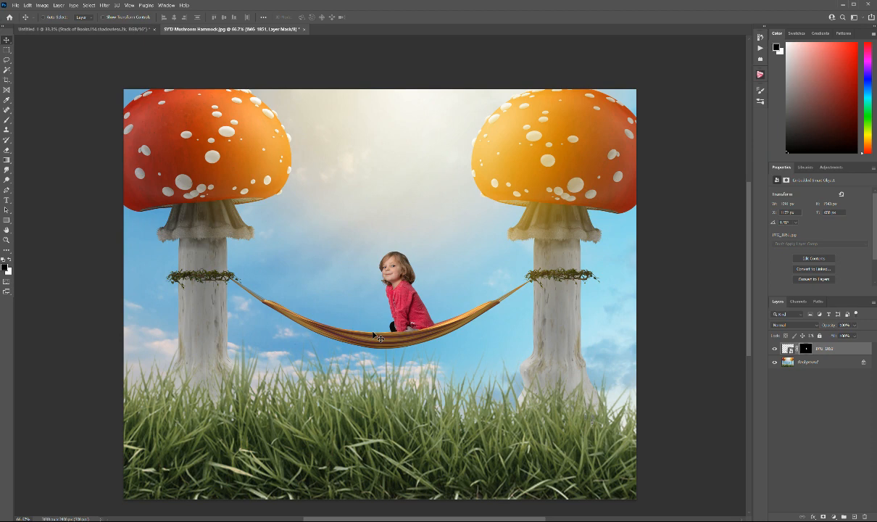
mouse_move(434, 337)
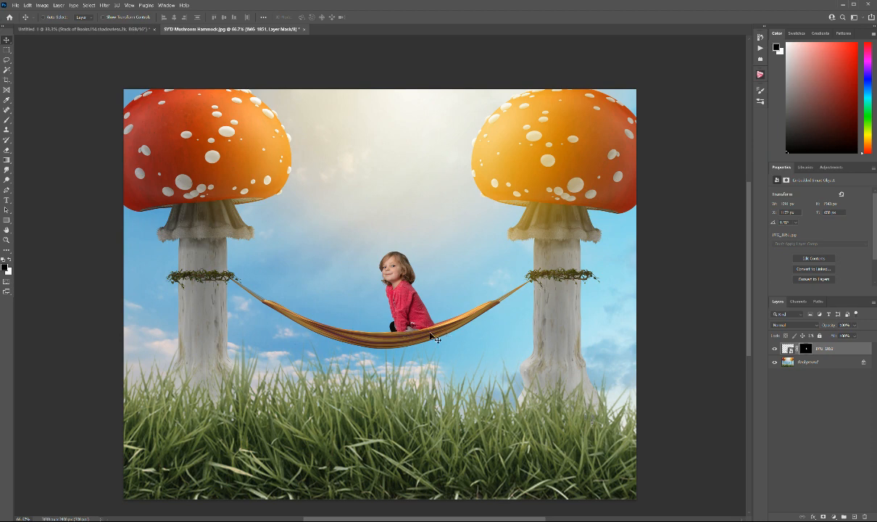
mouse_move(847, 388)
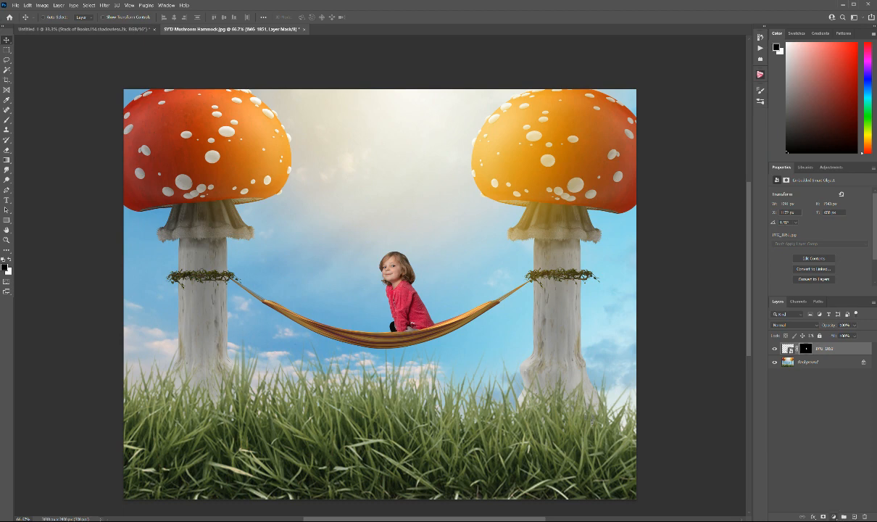
mouse_move(429, 376)
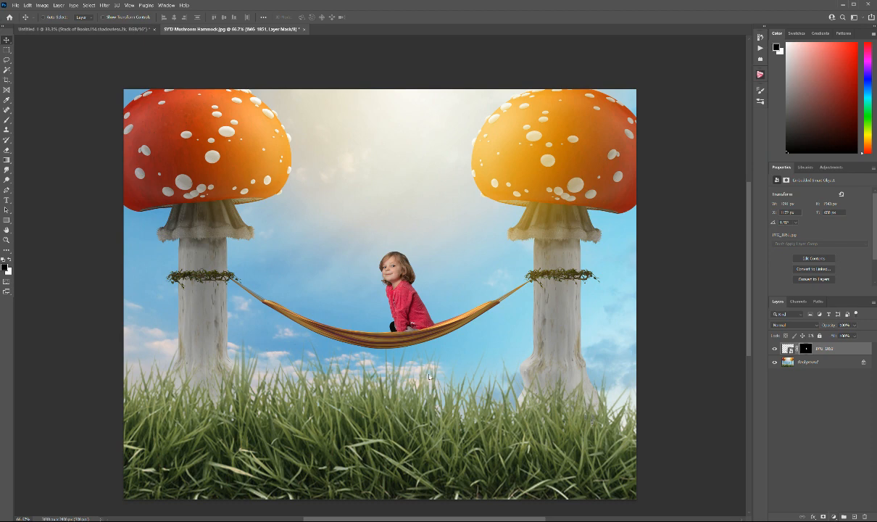
mouse_move(508, 289)
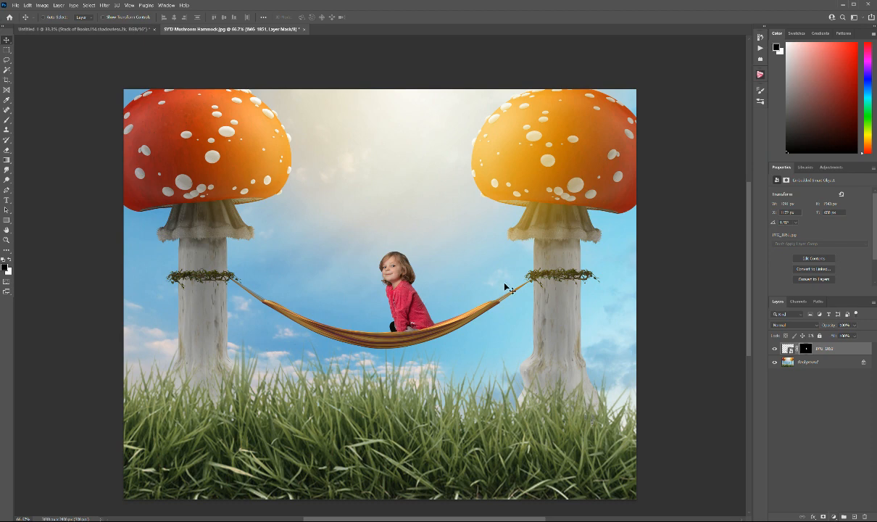
mouse_move(425, 280)
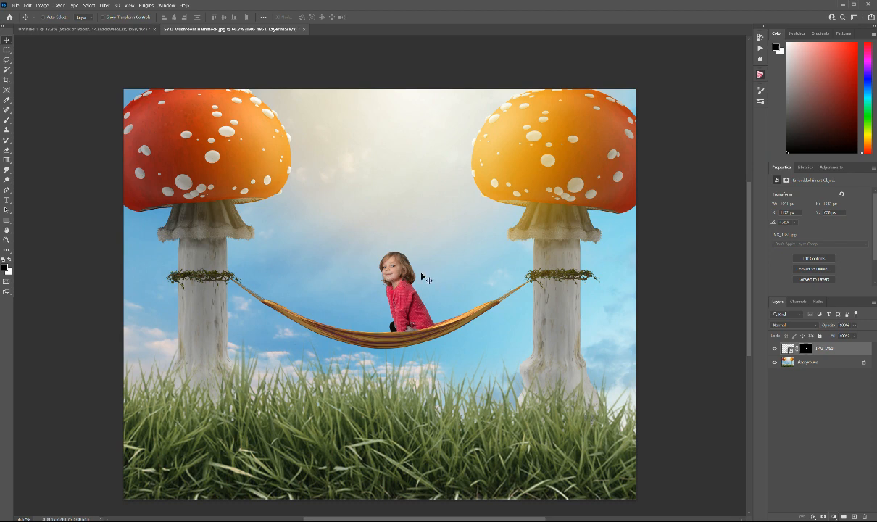
mouse_move(412, 314)
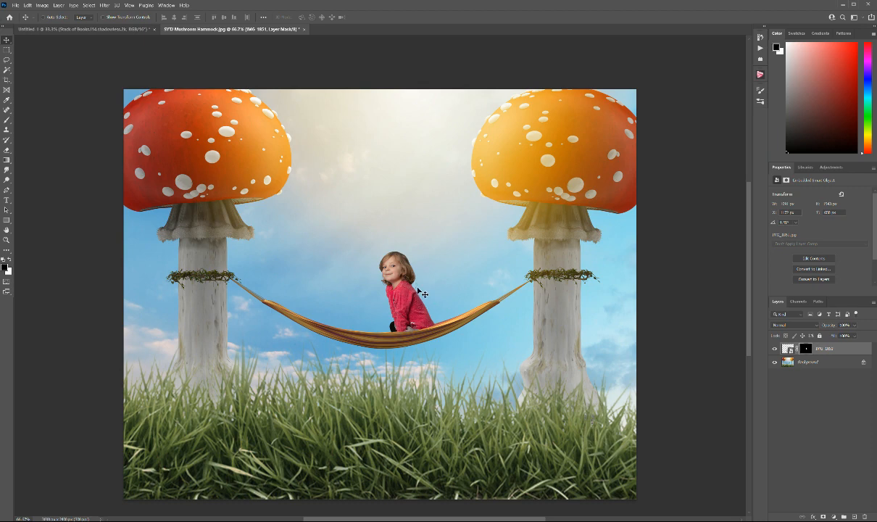
mouse_move(489, 288)
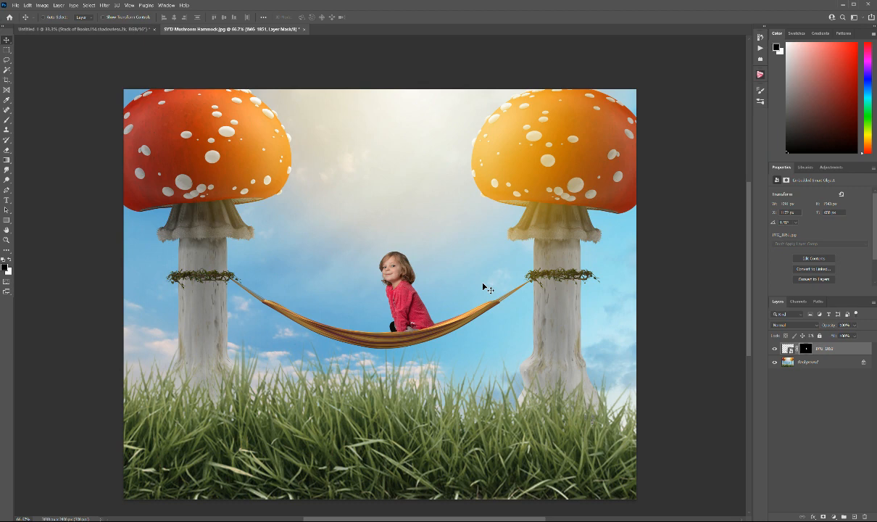